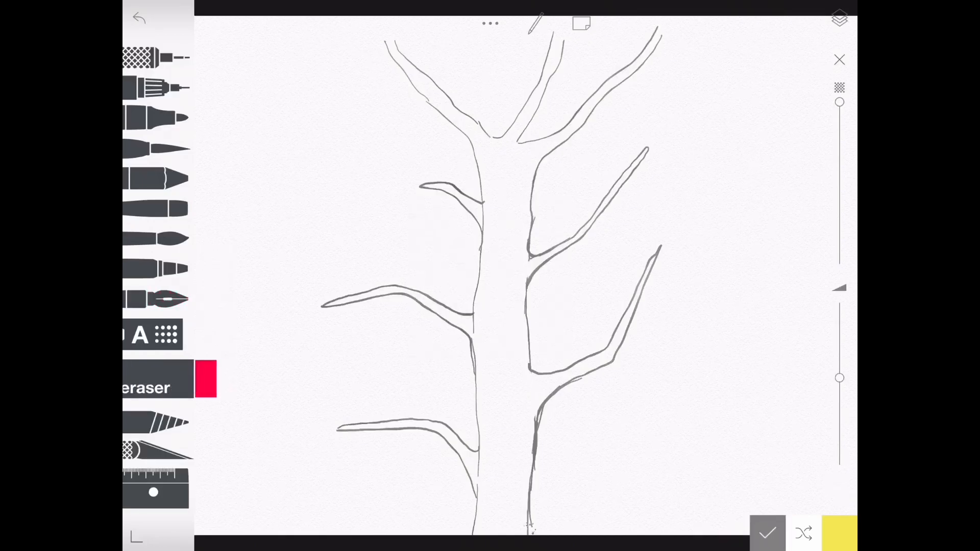
Step: Select the tool for refining the grey tree's trunk and branch outline
left_click(156, 300)
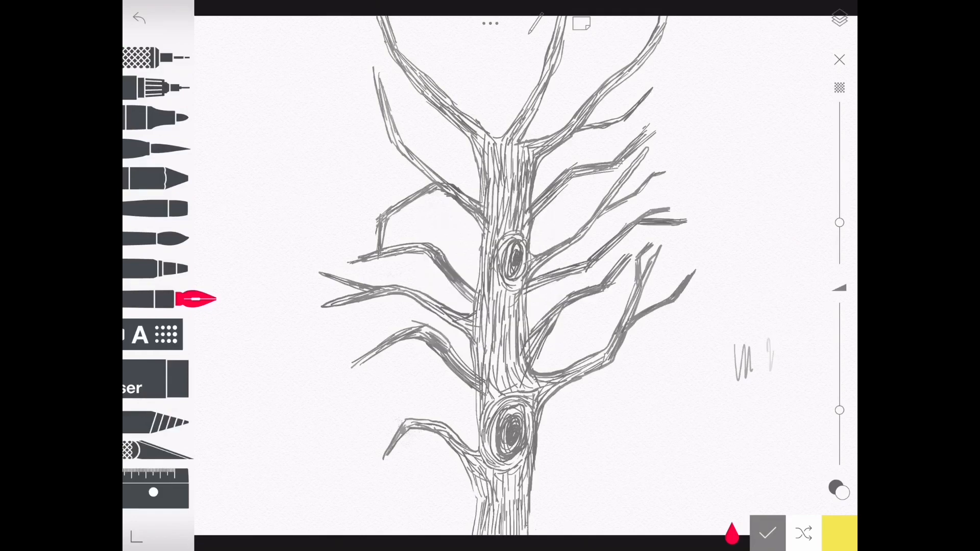
Step: Undo two stray strokes, erase unwanted marks, and return to the pen's colour
left_click(139, 18)
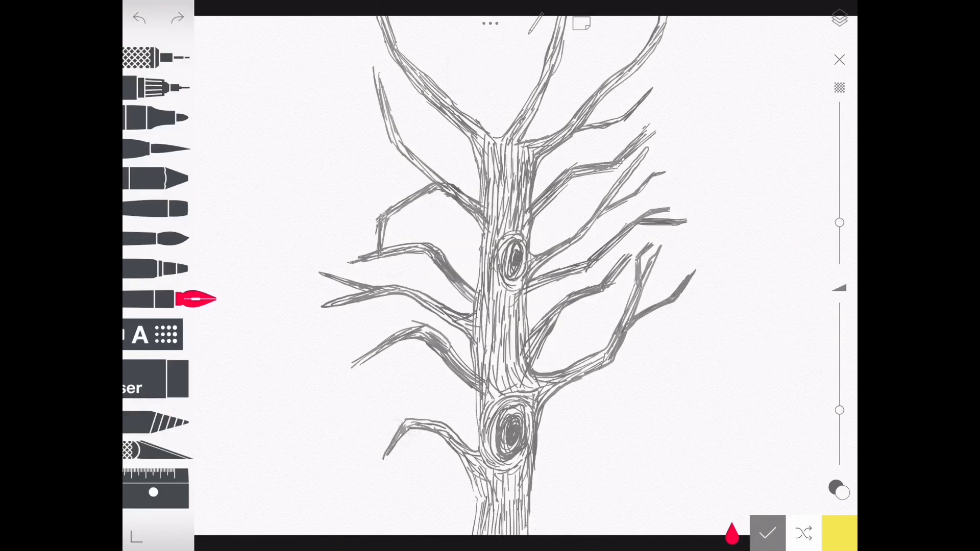
left_click(139, 17)
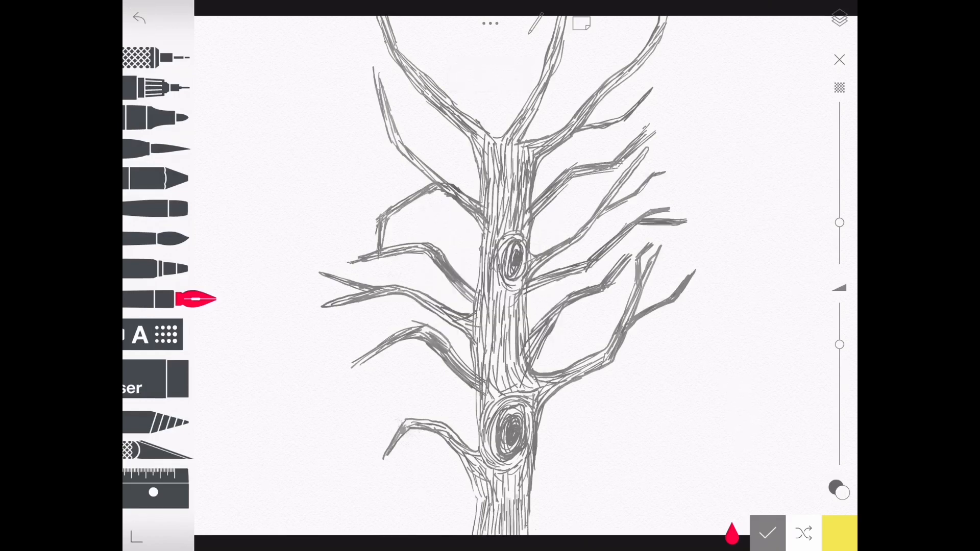
left_click(150, 381)
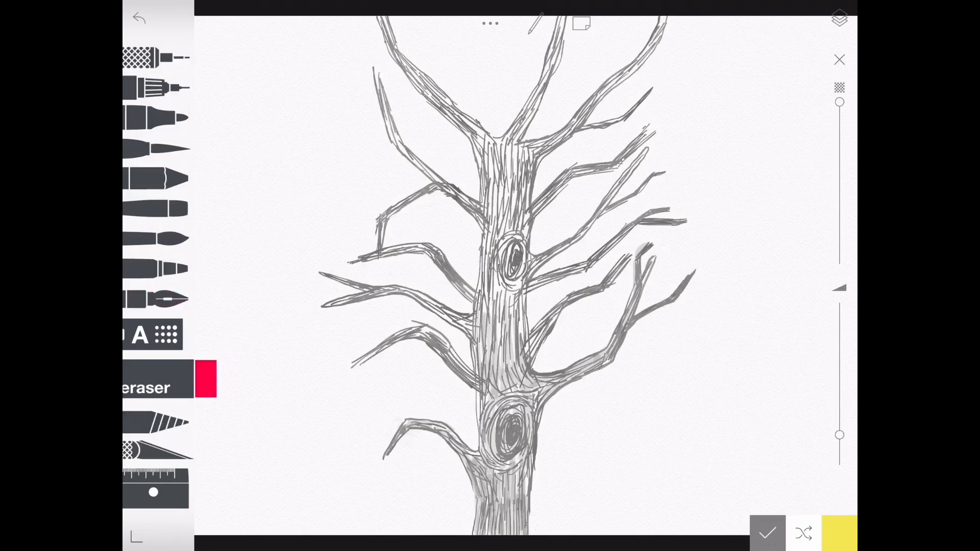
left_click(157, 300)
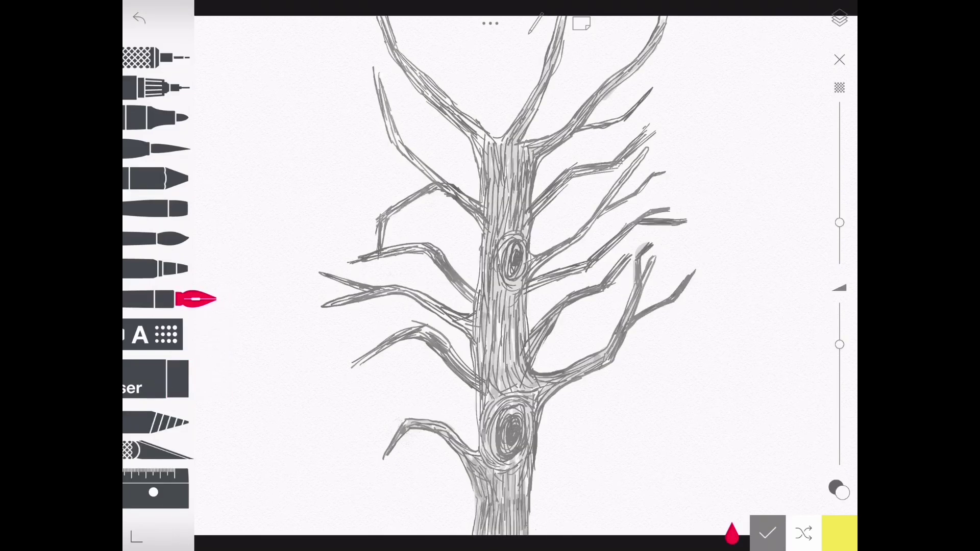
left_click(156, 382)
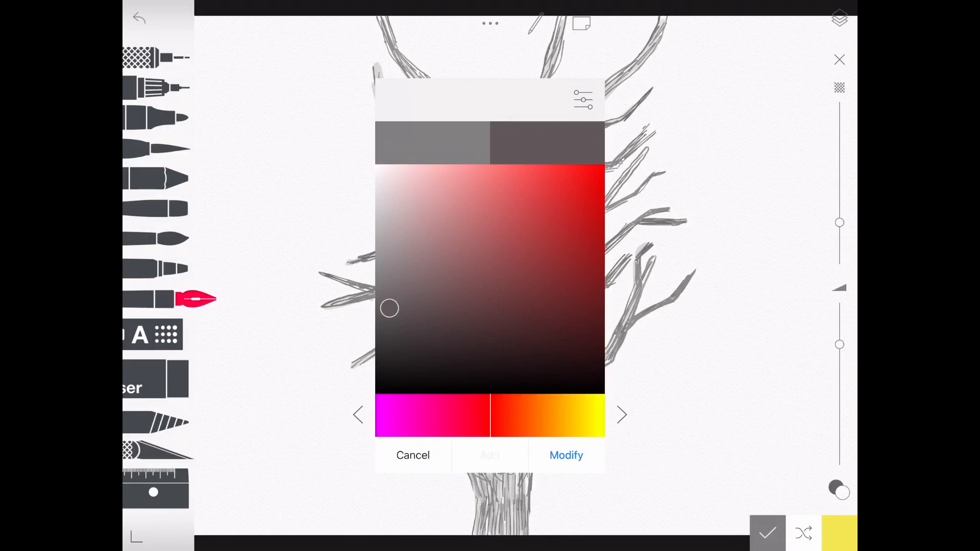
Step: Confirm the darker grey in the colour editor with Modify
left_click(413, 455)
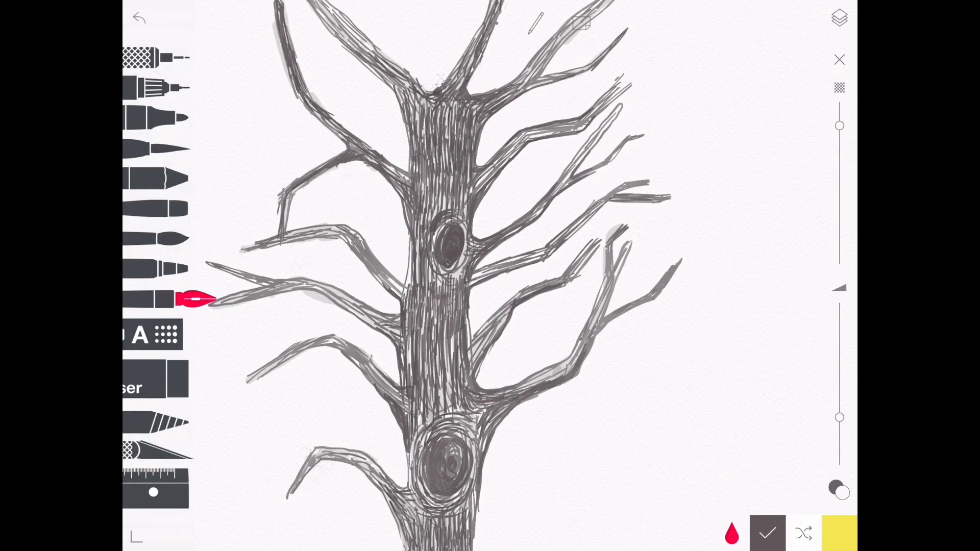
Step: Draw dense dark-grey bark strokes over the trunk, branches and both knots
left_click(156, 425)
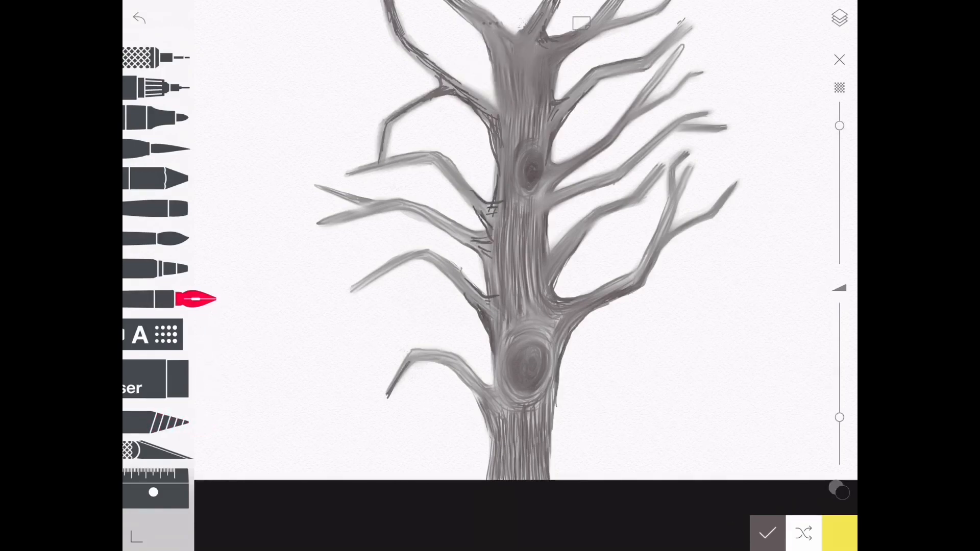
Step: Smudge the tree into soft grey shading, darken and blend the knots, and add a layer
left_click(156, 426)
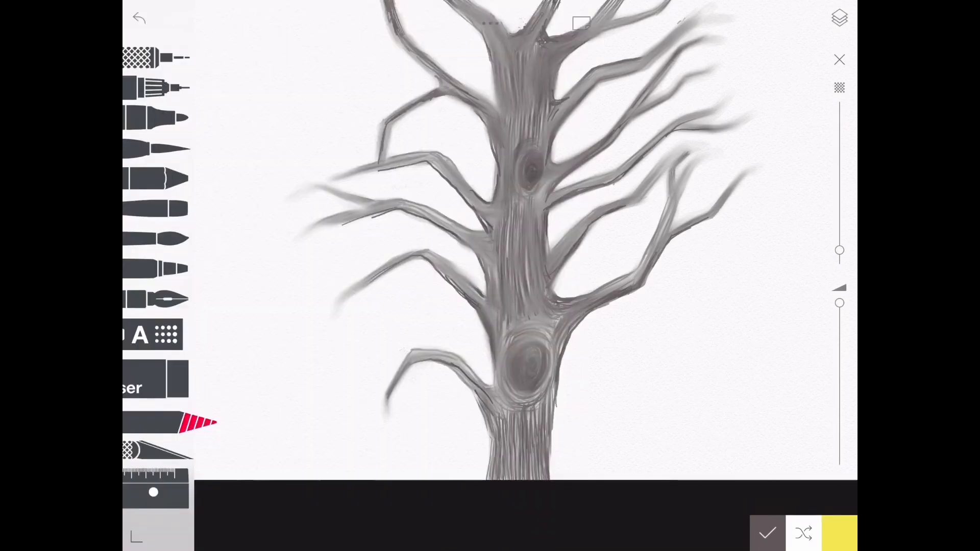
left_click(156, 300)
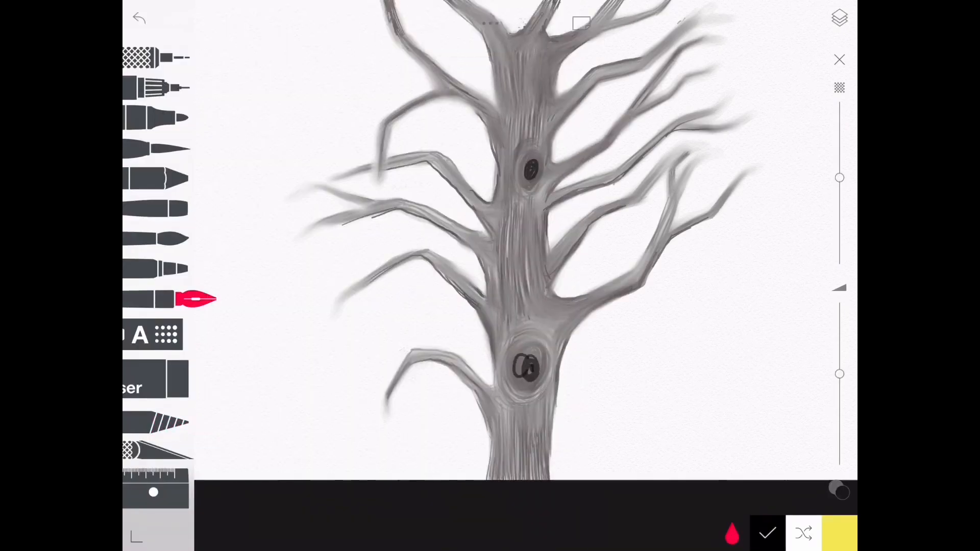
left_click(156, 422)
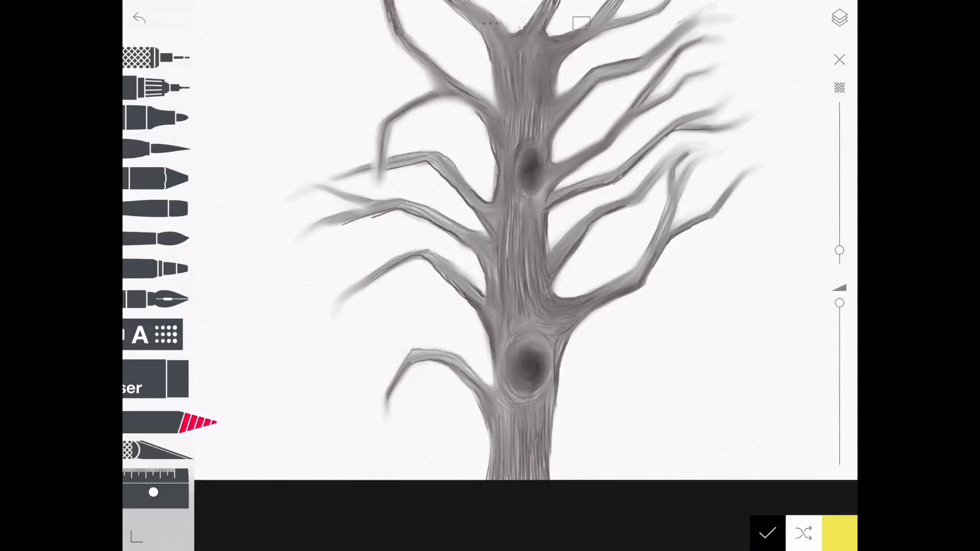
left_click(839, 17)
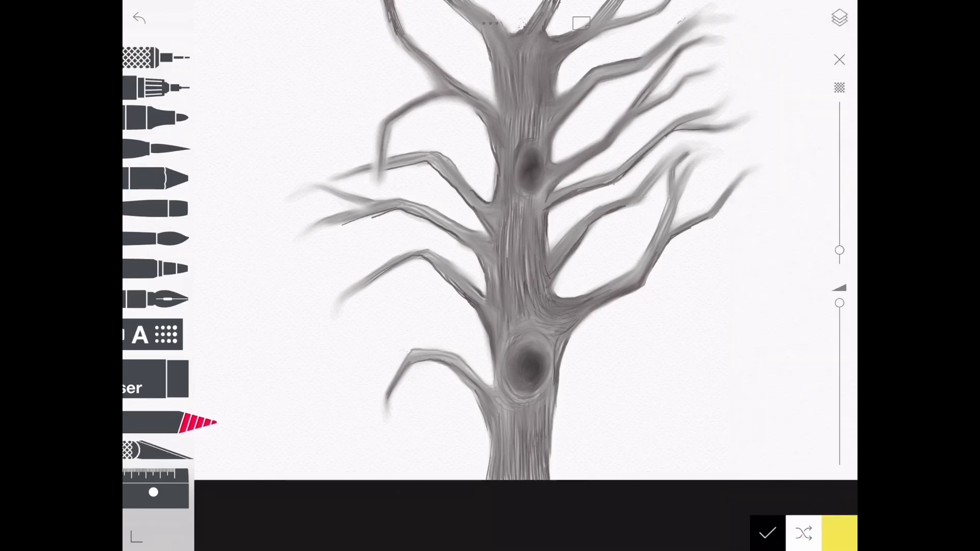
left_click(167, 335)
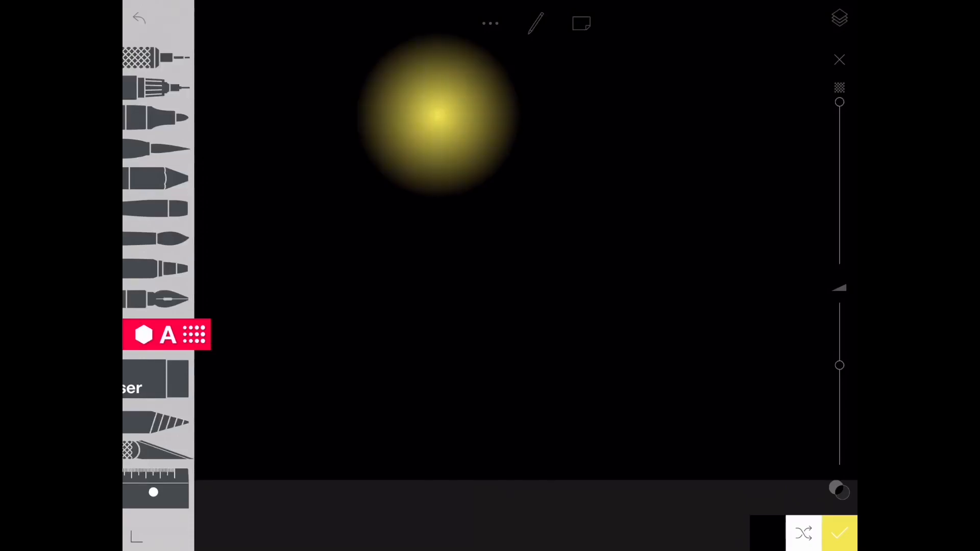
Step: Show the Layers list with the black glow layer above the tree sketch
left_click(840, 17)
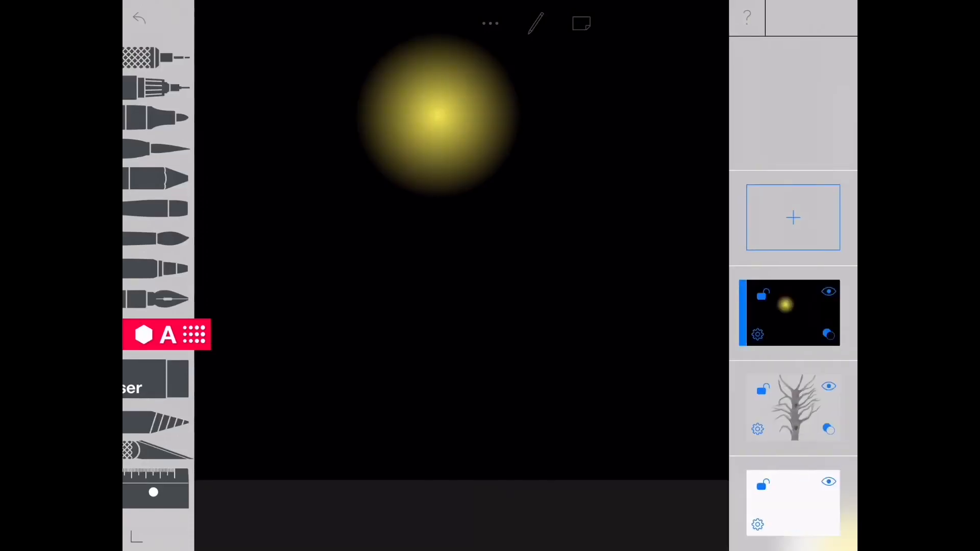